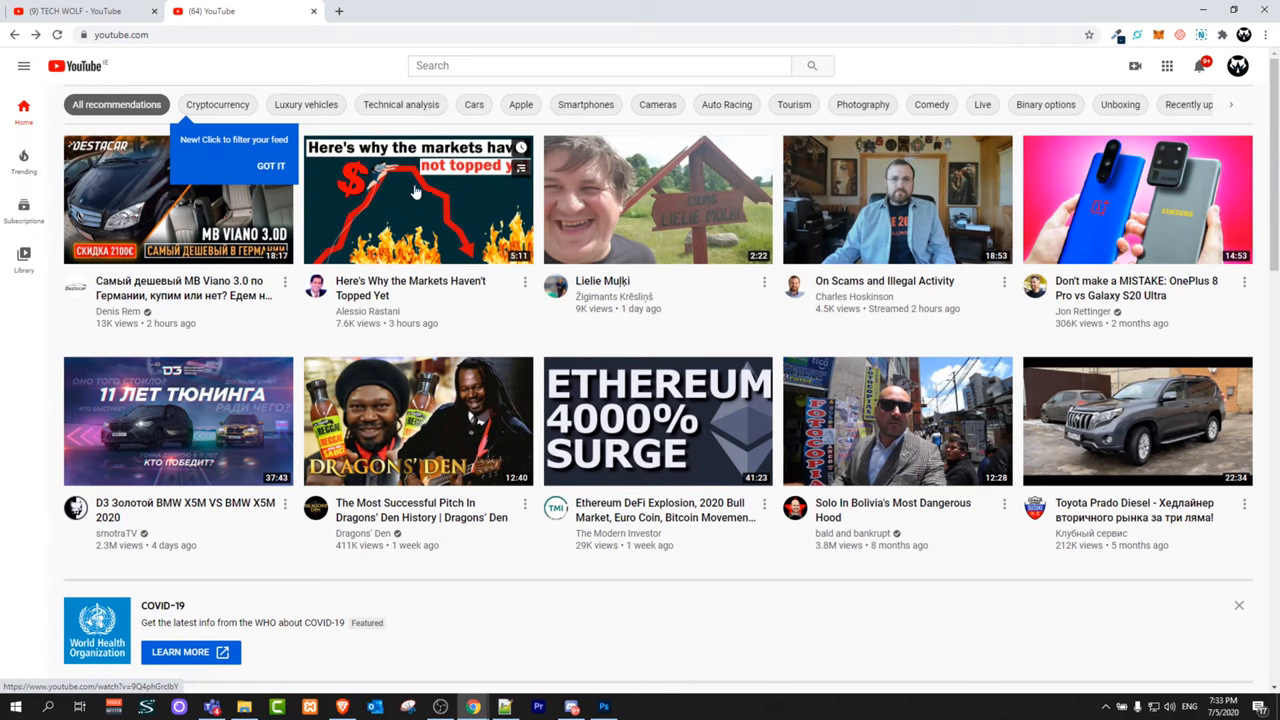
Expand the sidebar and open the Liked videos playlist.
click(23, 65)
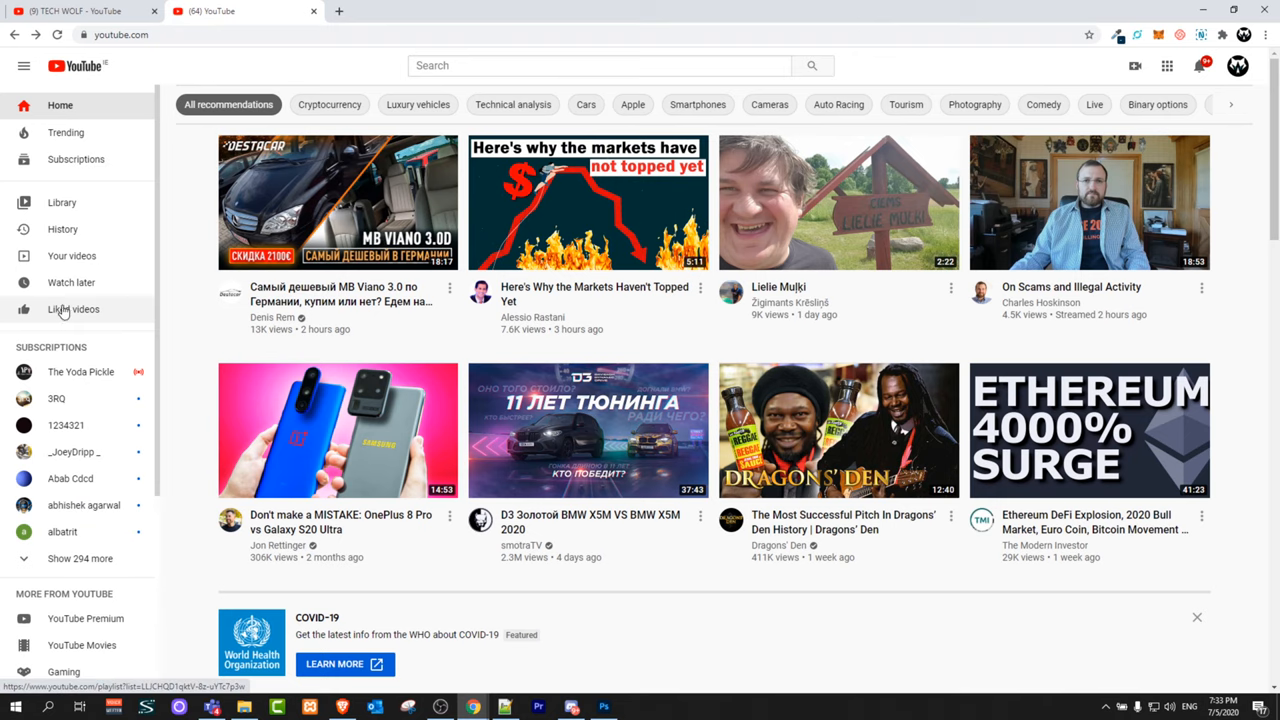
click(73, 308)
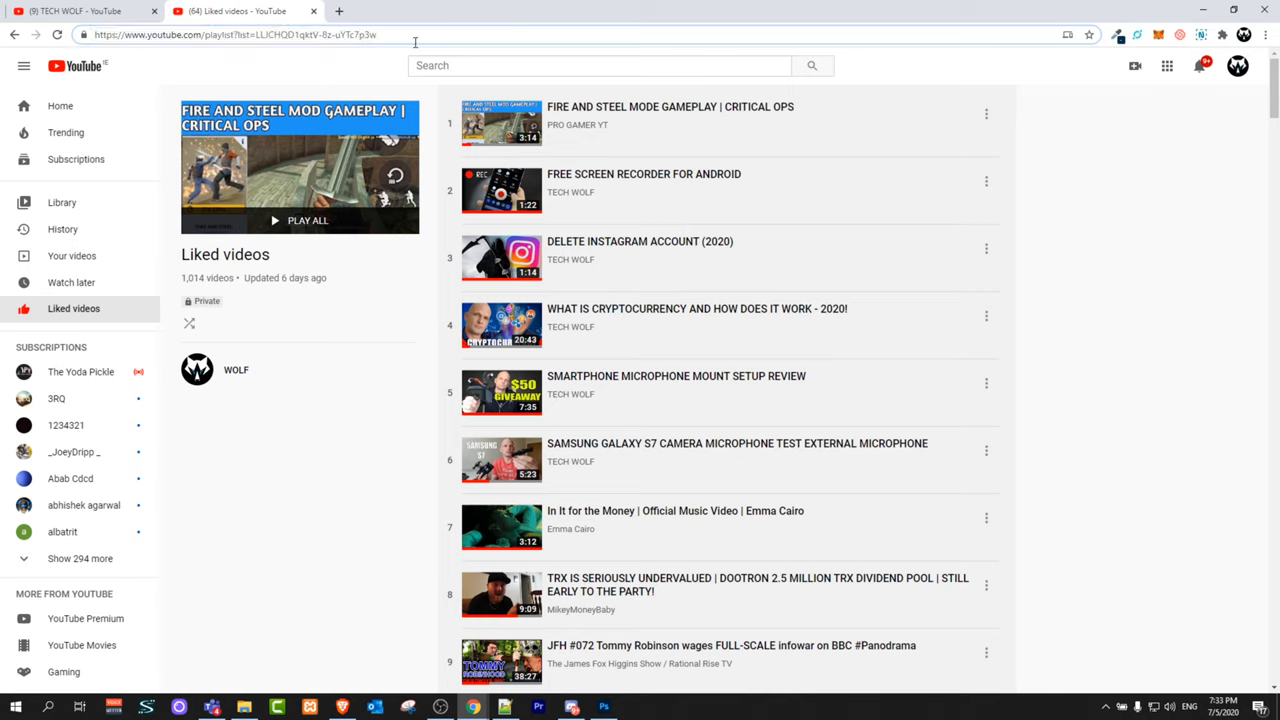
Add '&advanced_settings=1&disable_polymer=1' to the playlist URL to load the classic layout.
text(&advanced_settings=1&disable_polymer=1)
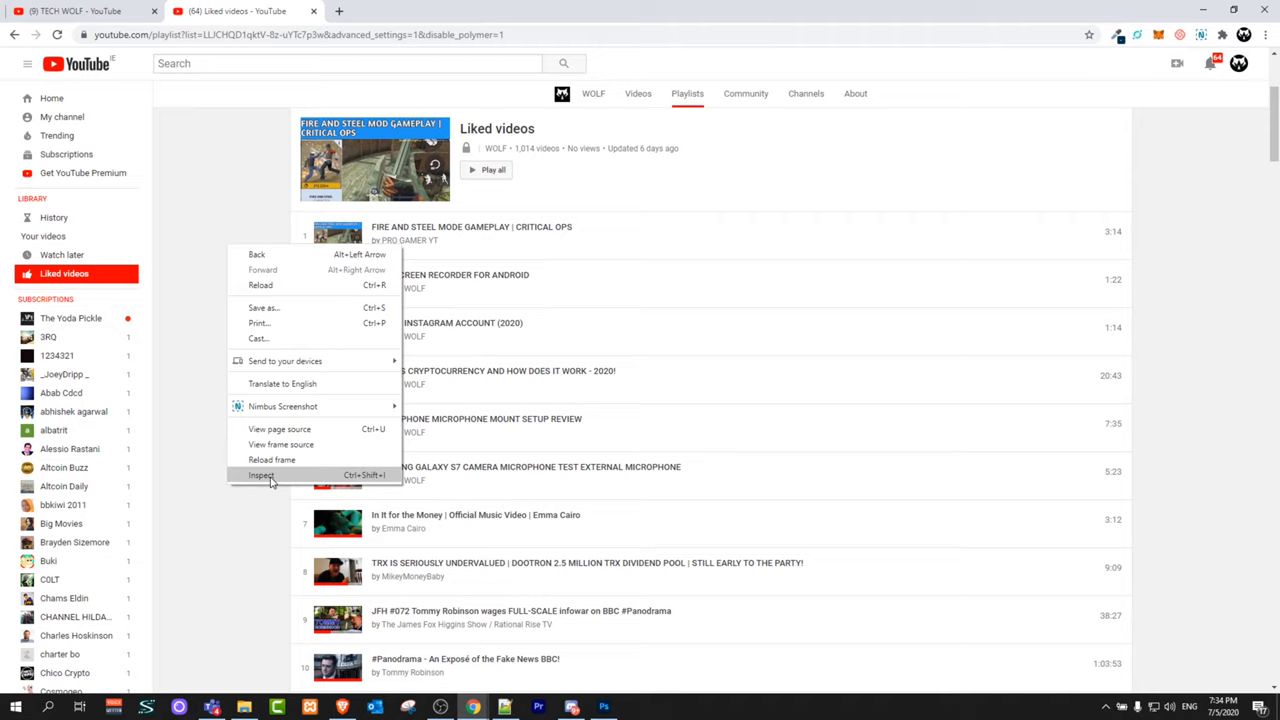
mouse_move(278, 480)
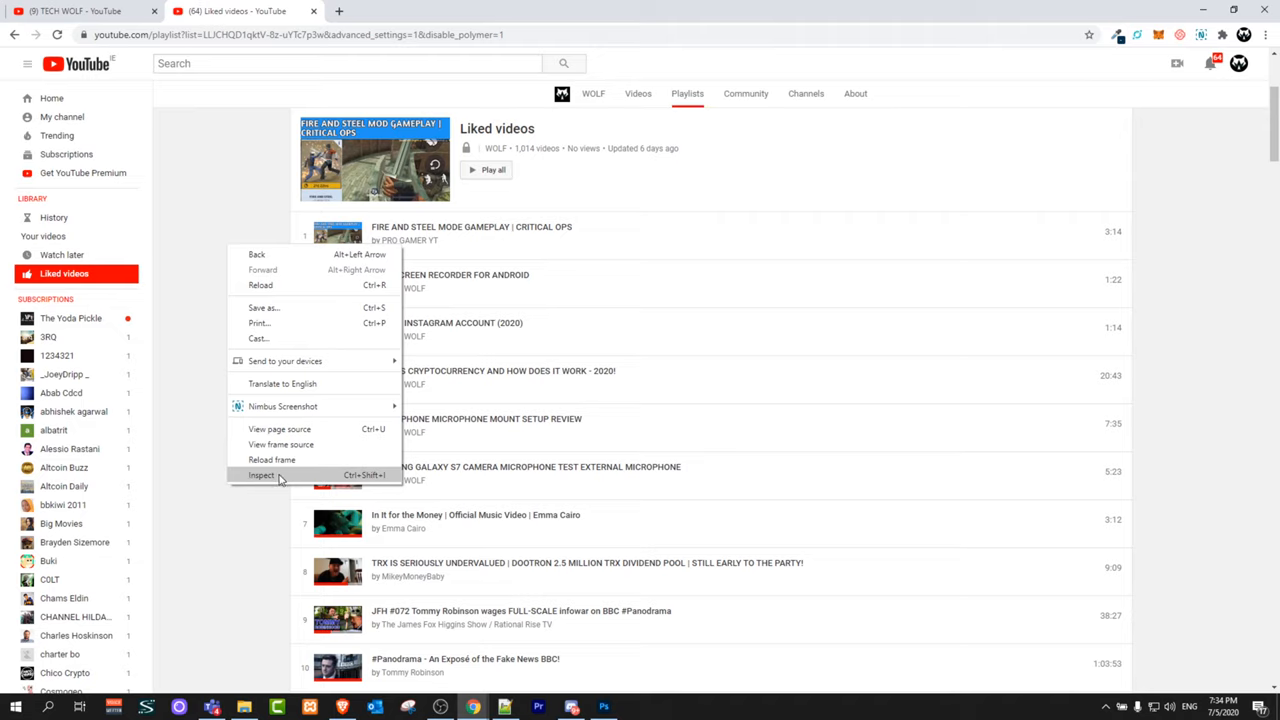
mouse_move(270, 483)
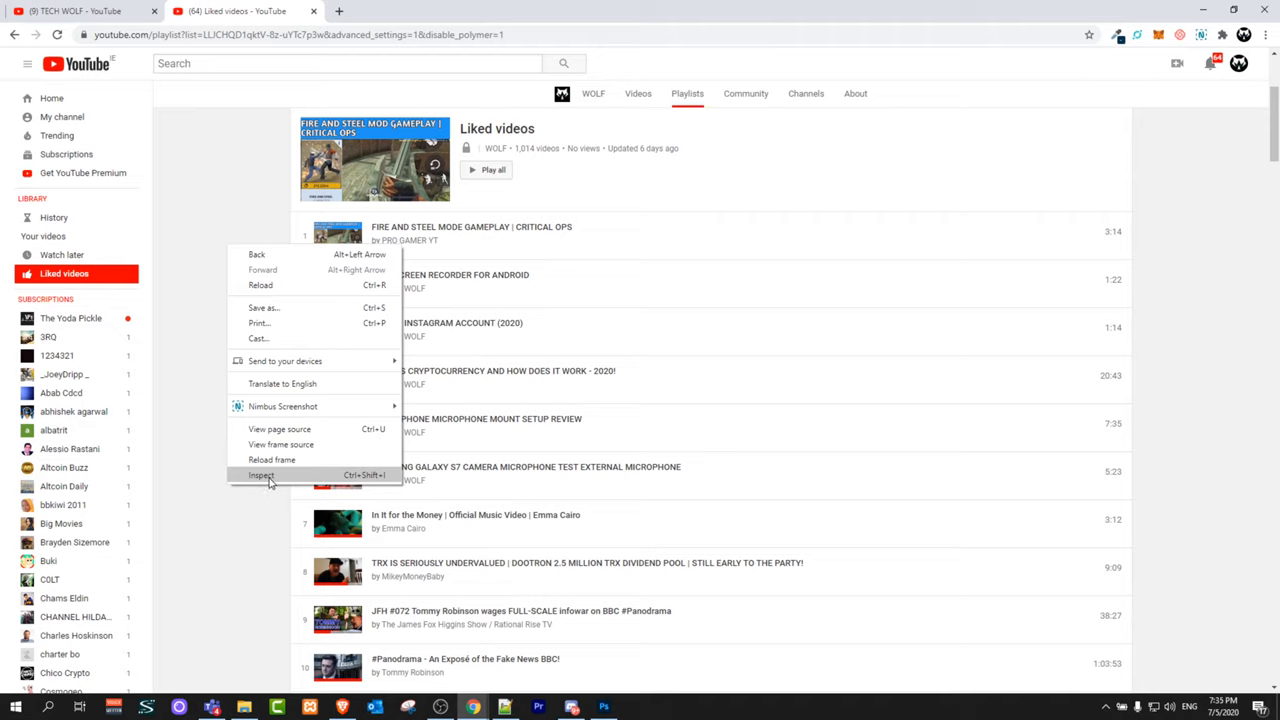
Inspect the classic Liked videos page in Chrome DevTools.
click(260, 475)
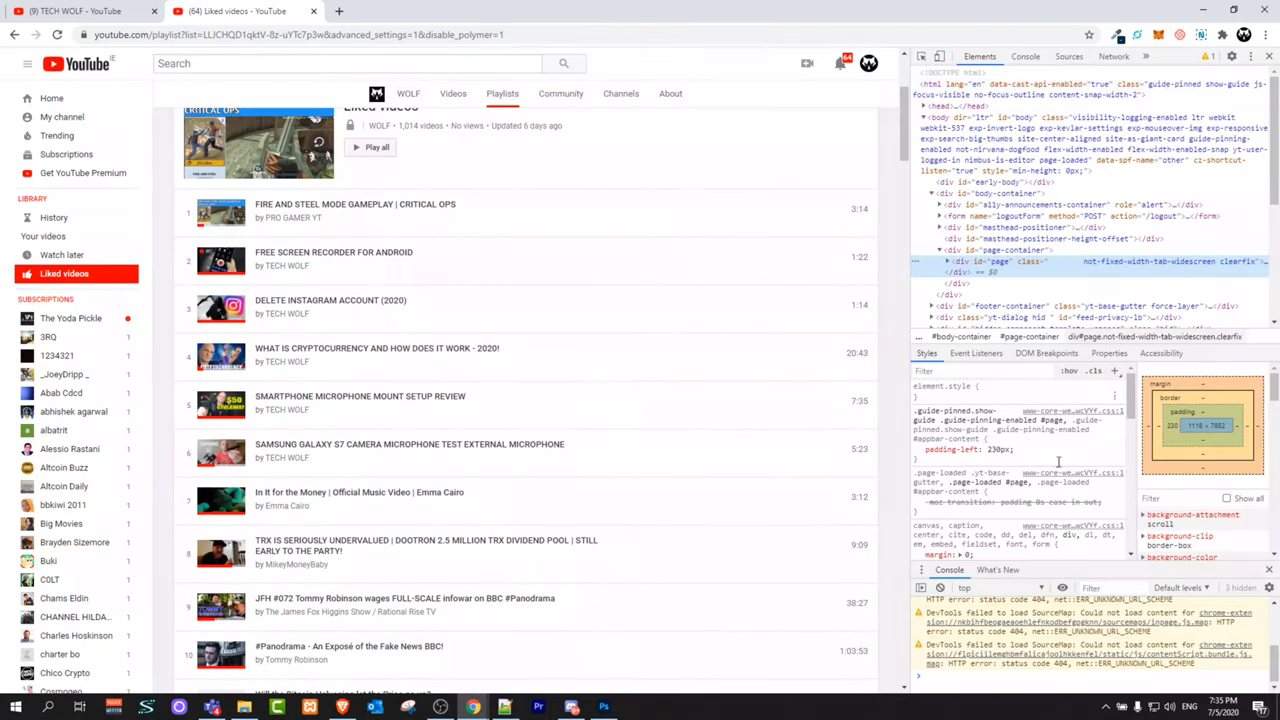
mouse_move(890, 537)
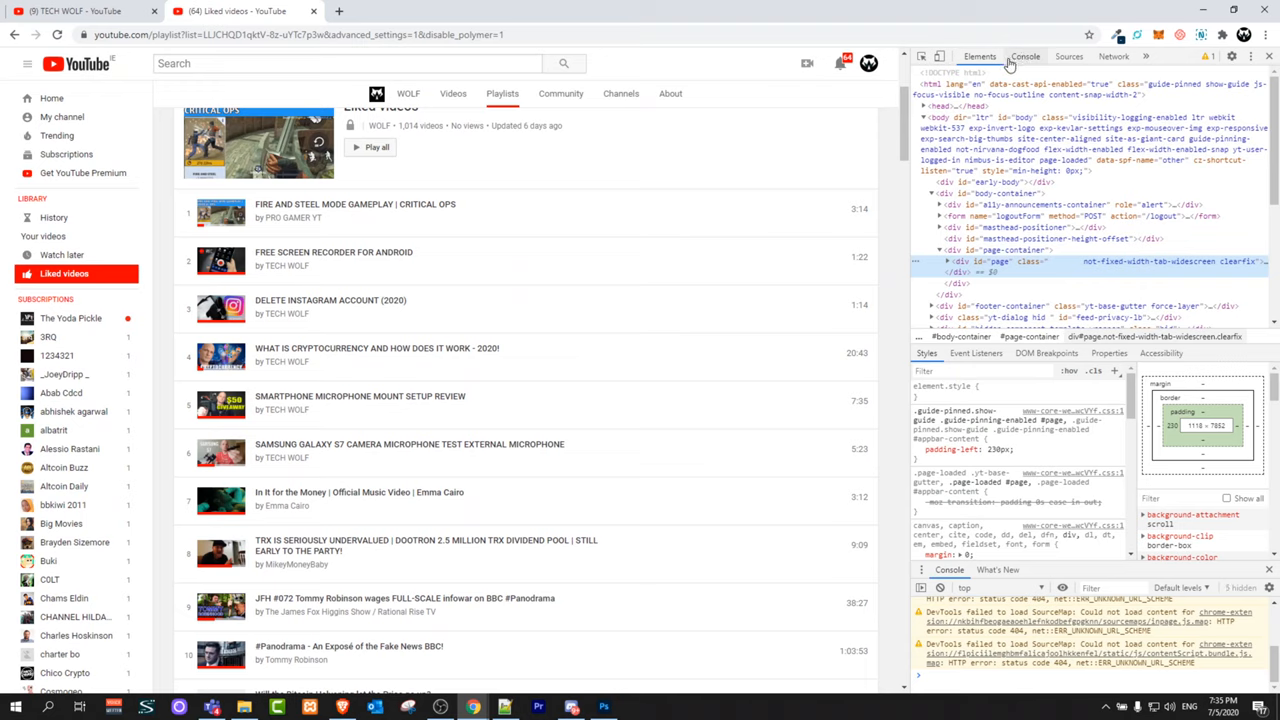
mouse_move(1013, 64)
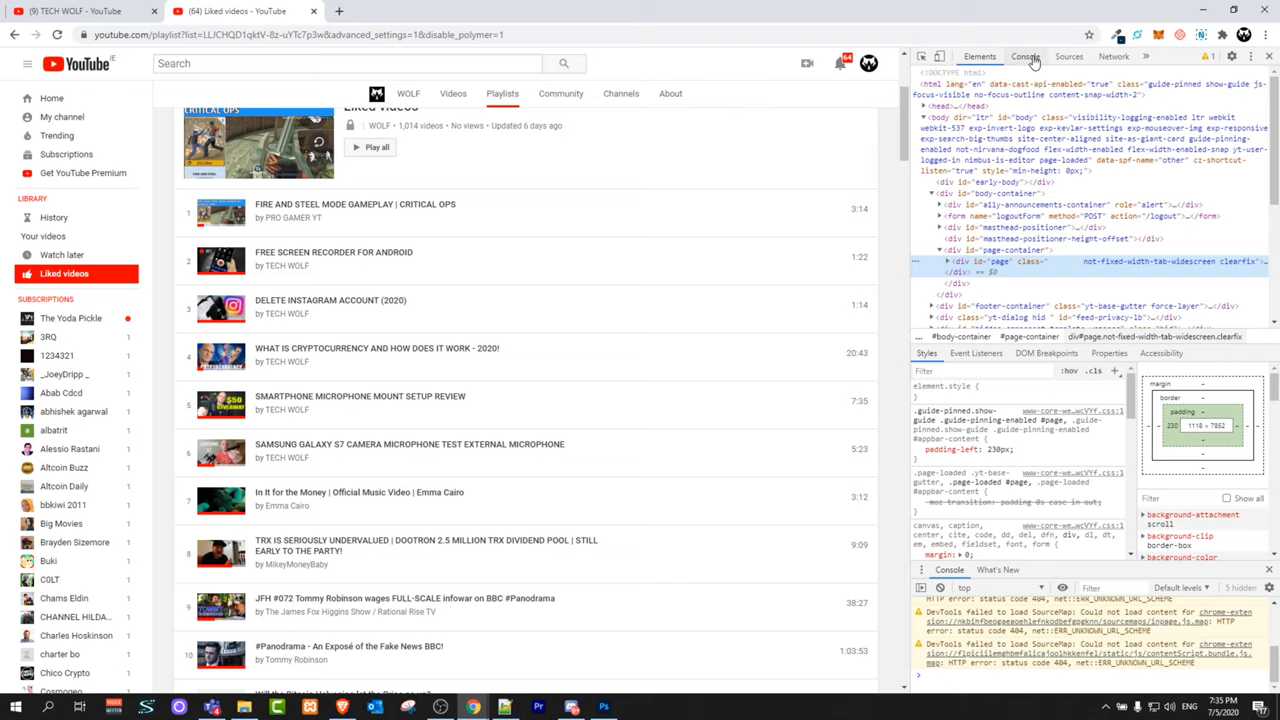
Switch DevTools to the Console panel to run the remove-liked-video script.
click(1024, 56)
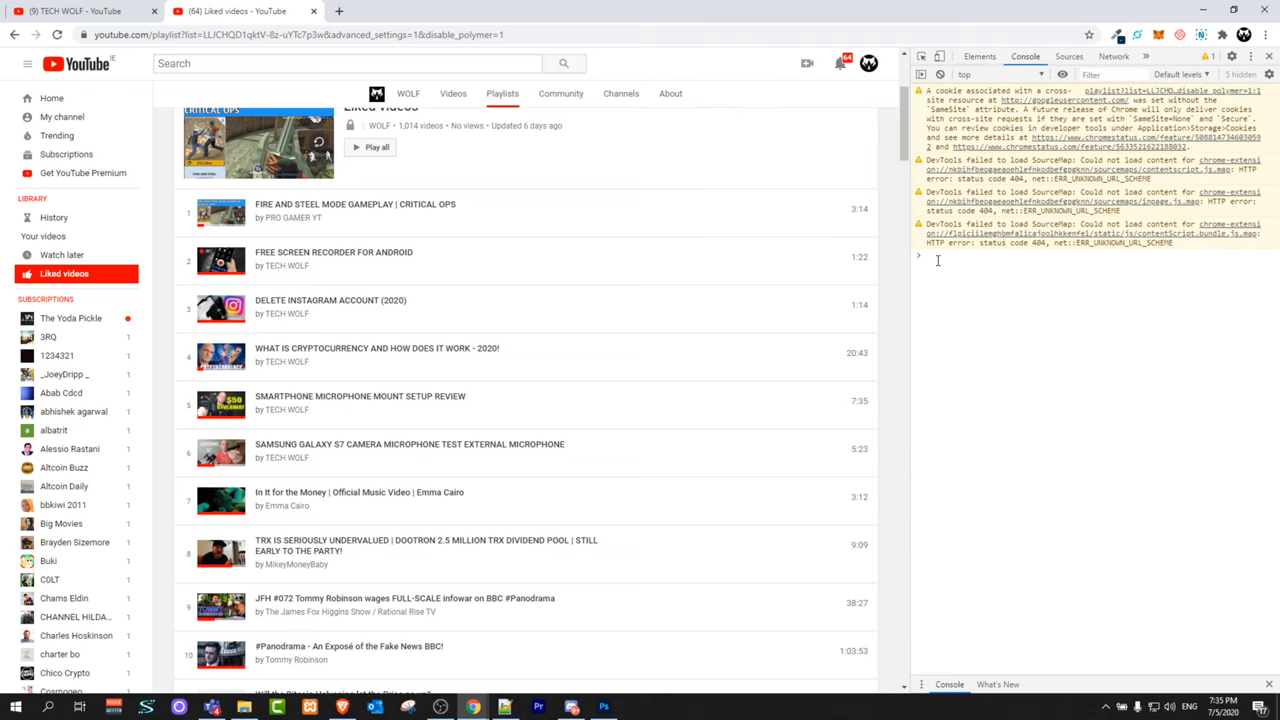
mouse_move(933, 257)
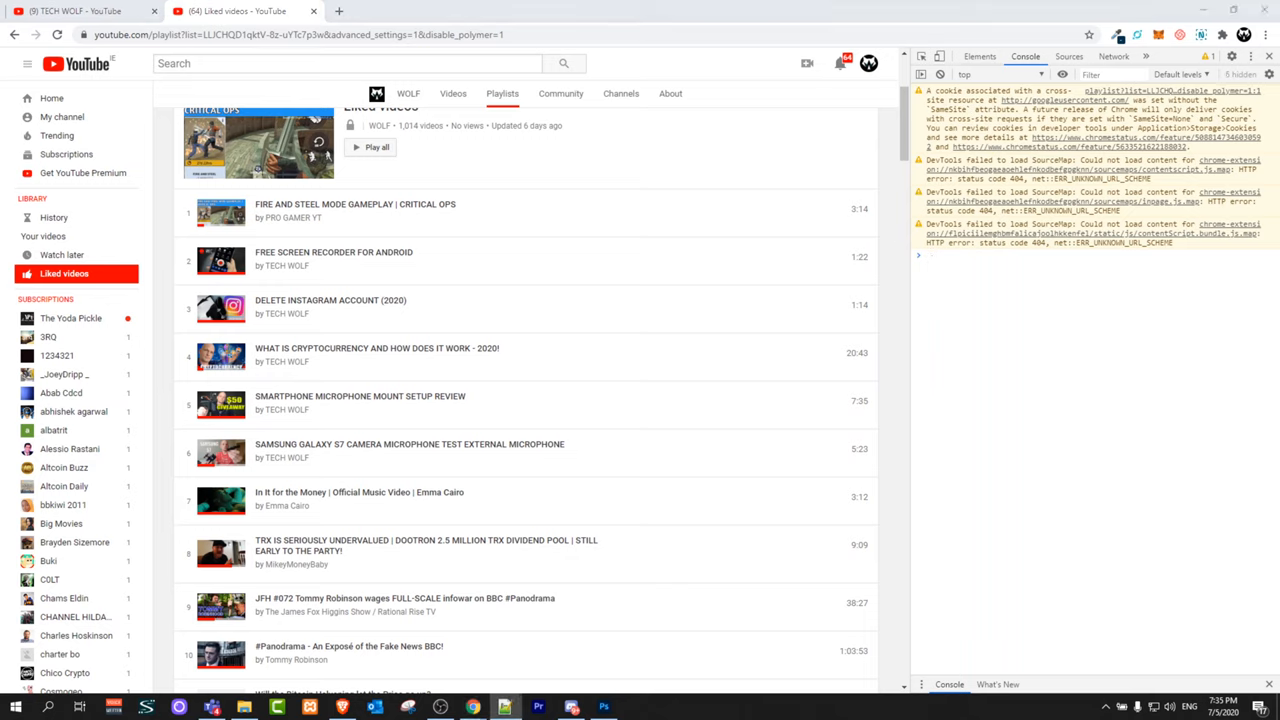
mouse_move(990, 277)
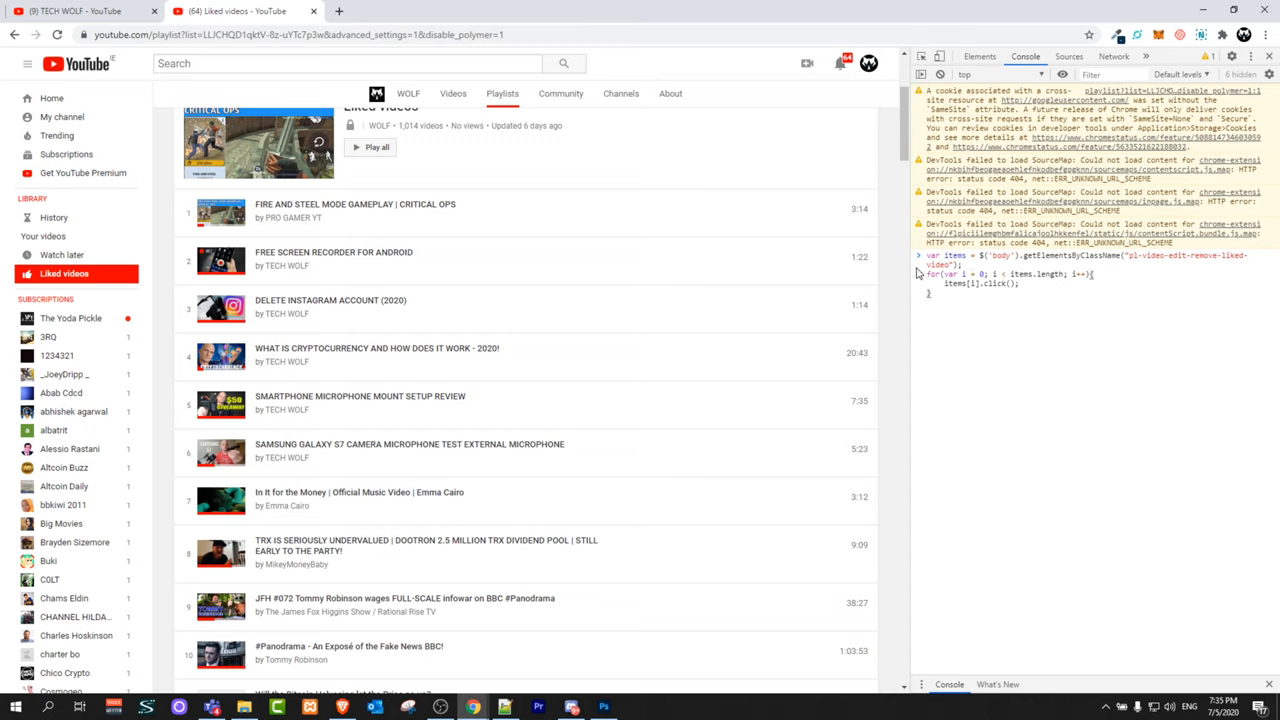
mouse_move(973, 277)
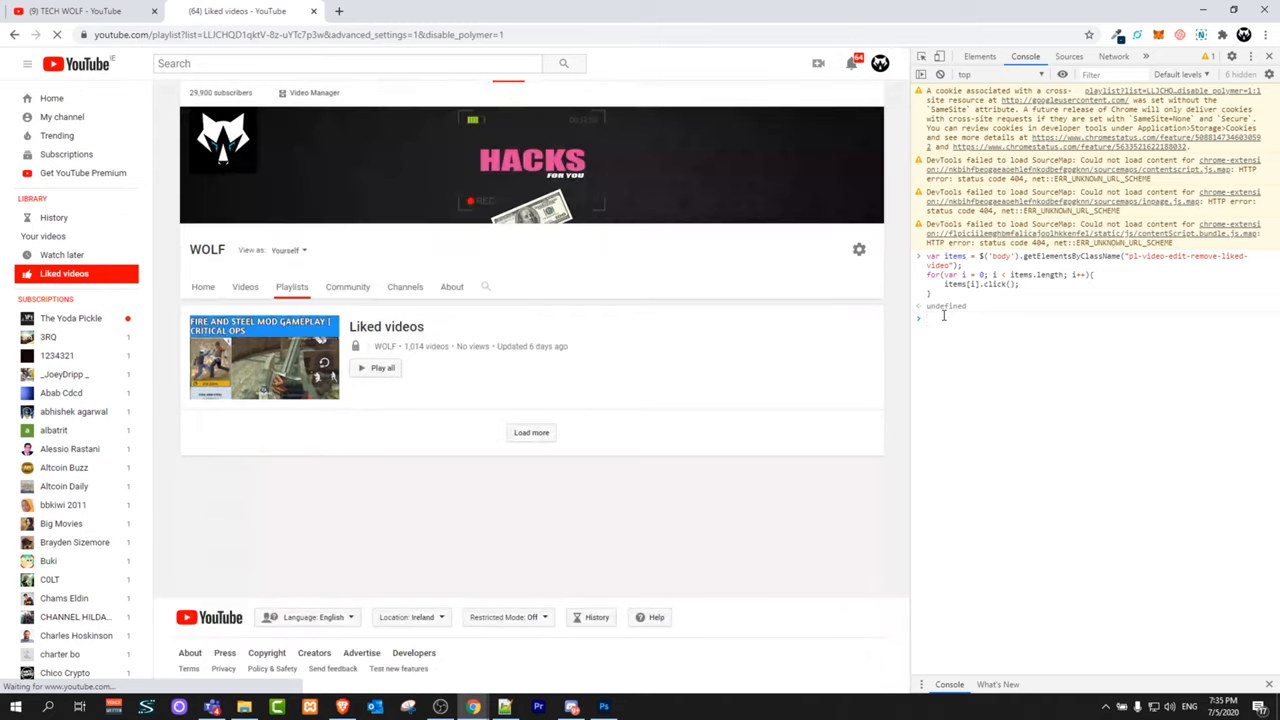
Reload the Liked videos page and scroll to confirm 'No videos in this playlist yet'.
key(Enter)
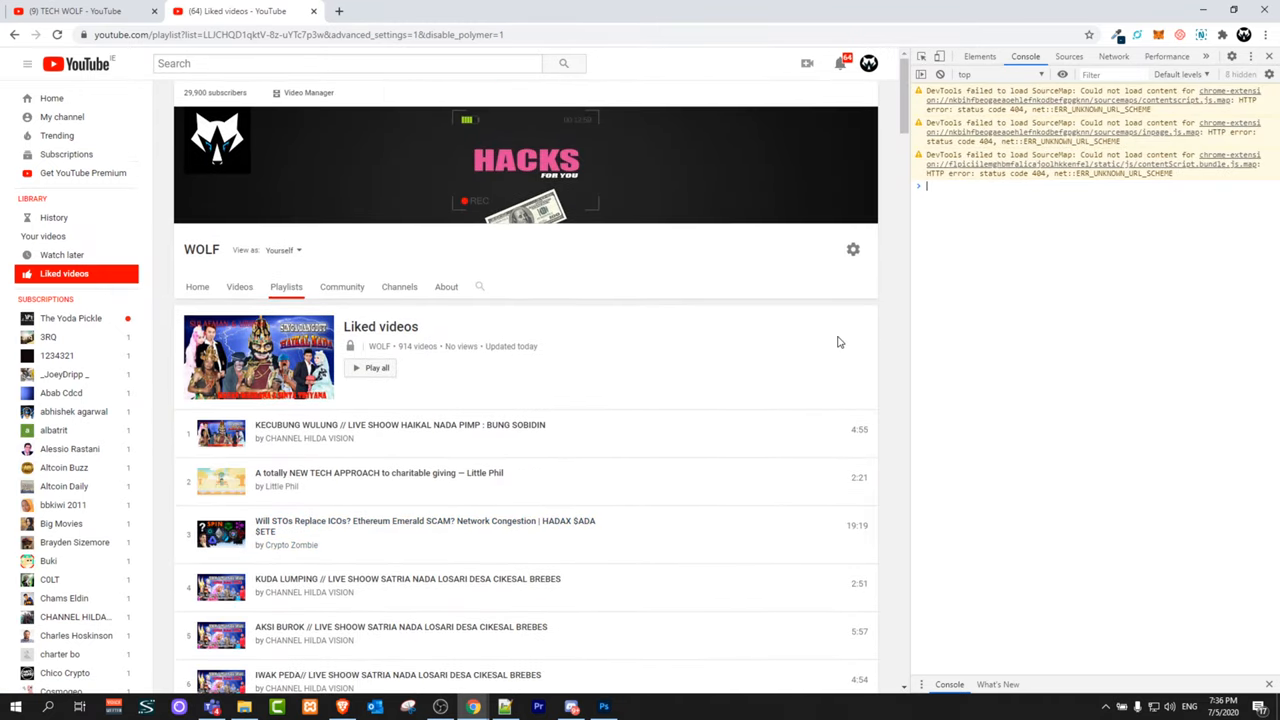
scroll(down, 3)
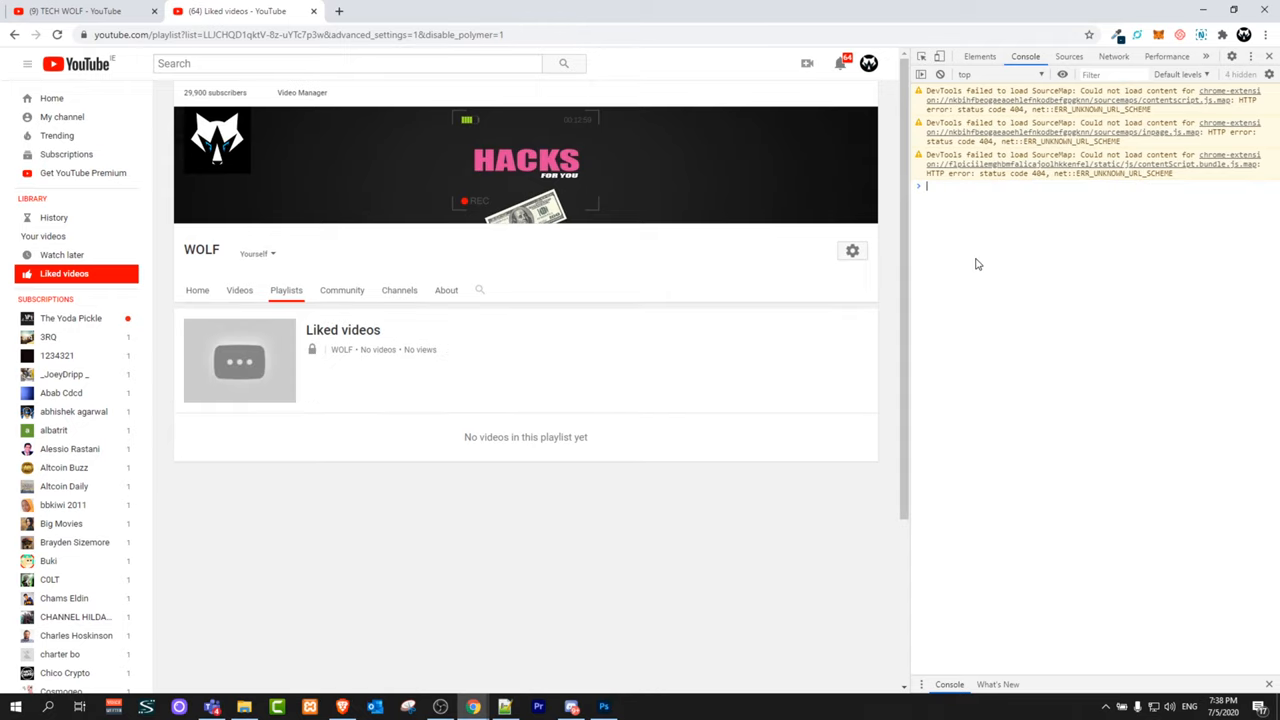
mouse_move(744, 383)
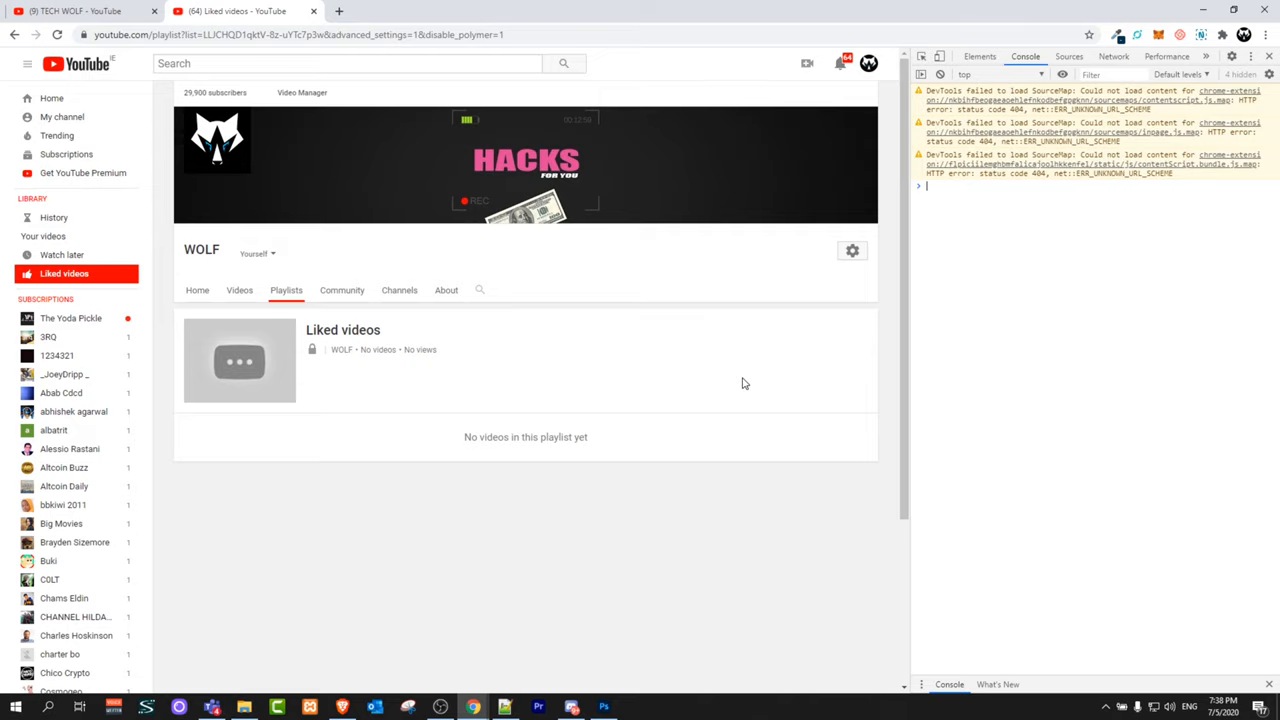
mouse_move(744, 420)
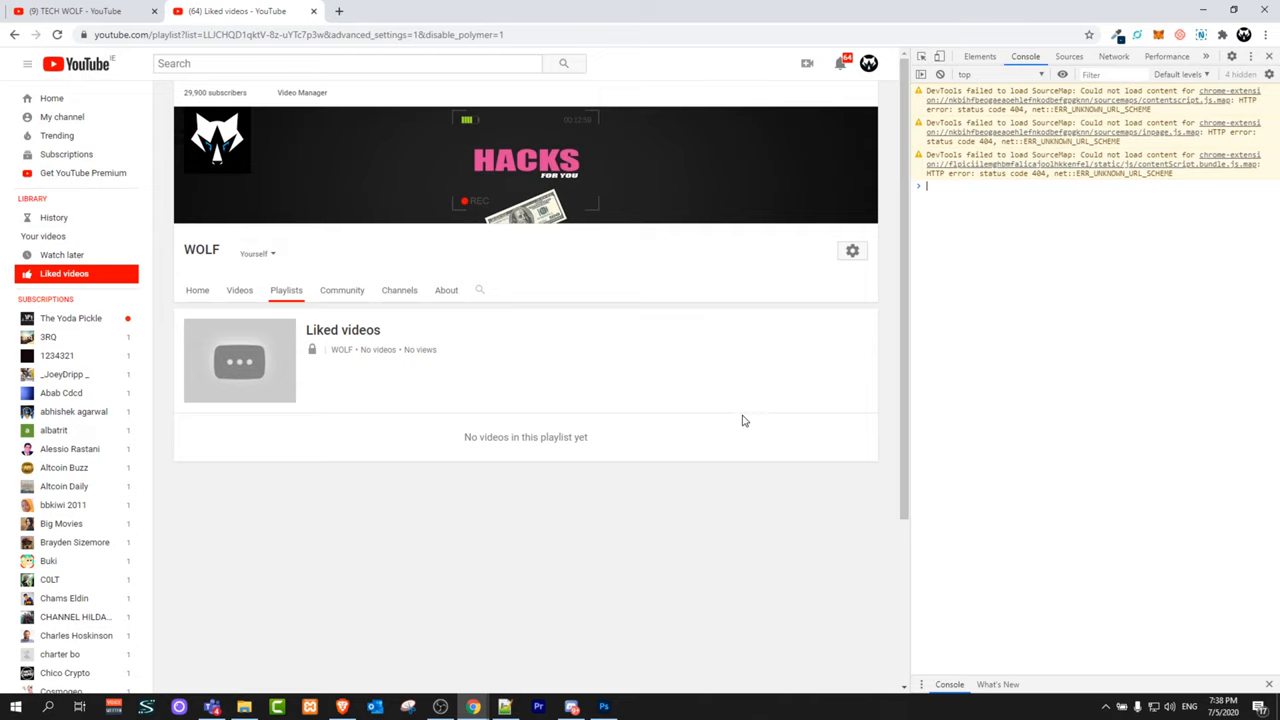